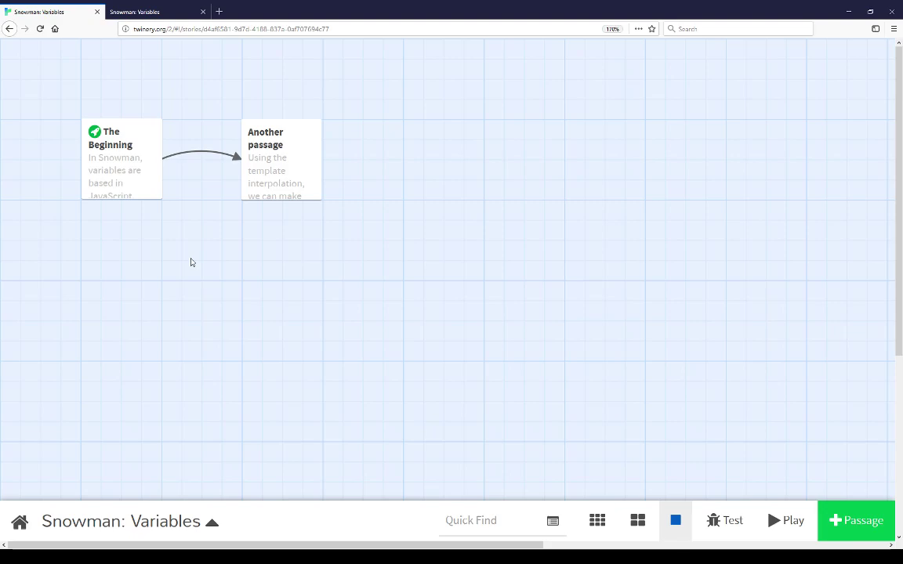
{"action": "mouse_move", "coordinate": [185, 89]}
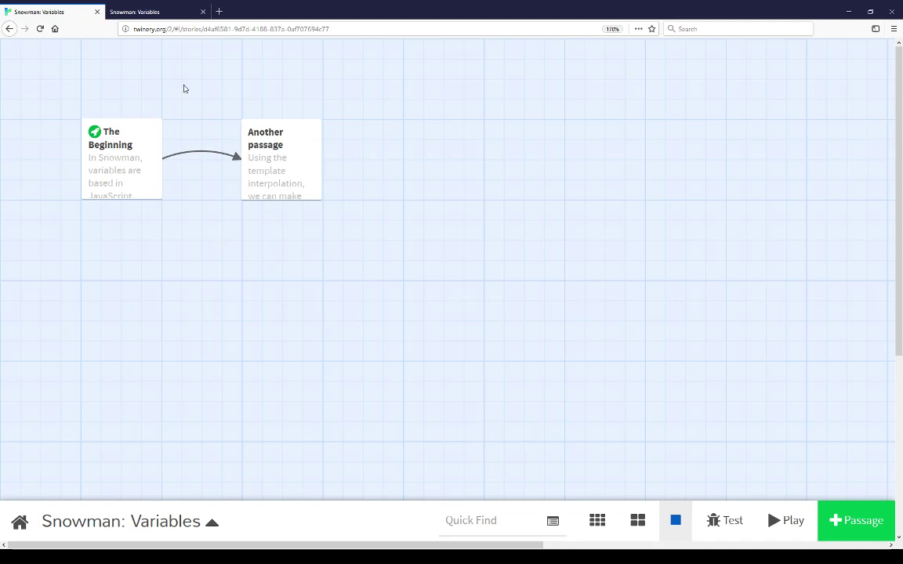
Select The Beginning passage on the story map and open it in the passage editor.
{"action": "left_click", "coordinate": [785, 521]}
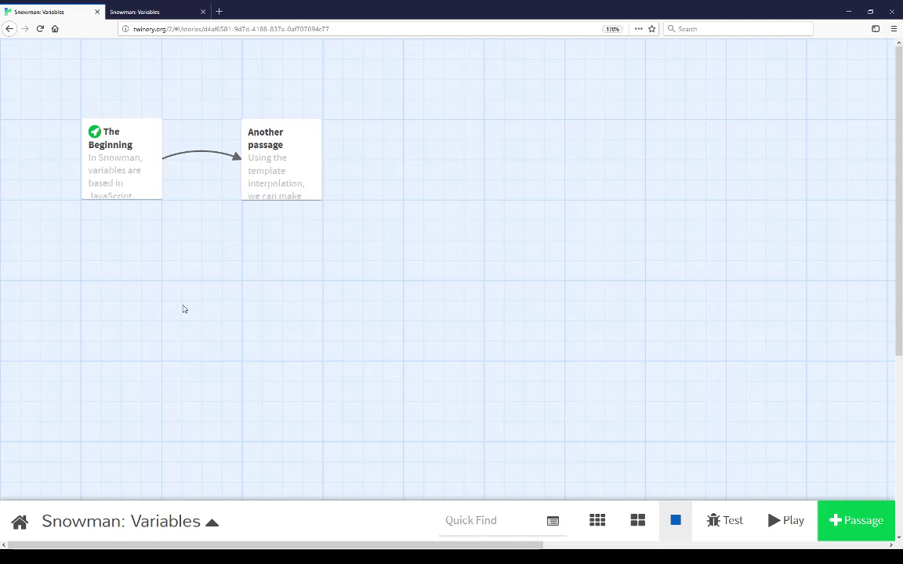
{"action": "left_click", "coordinate": [121, 161]}
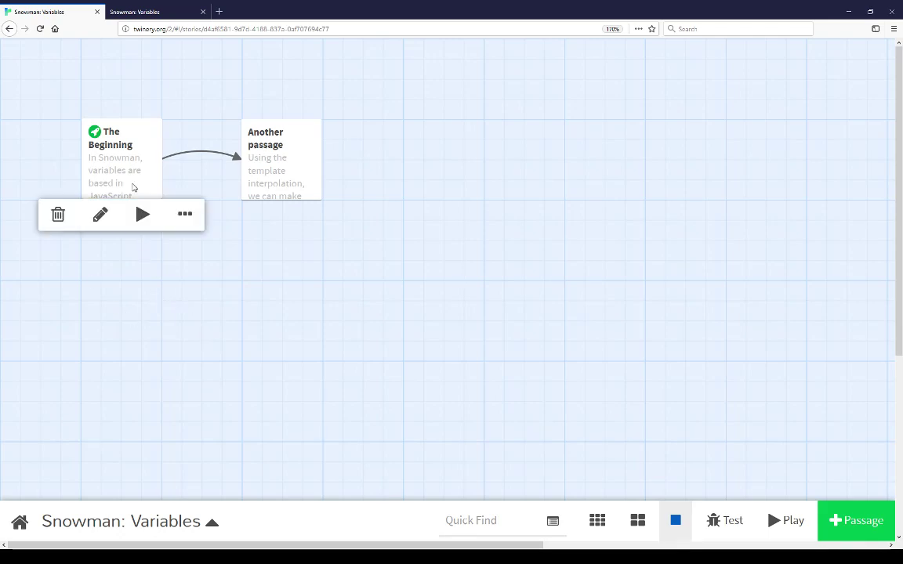
{"action": "left_click", "coordinate": [100, 214]}
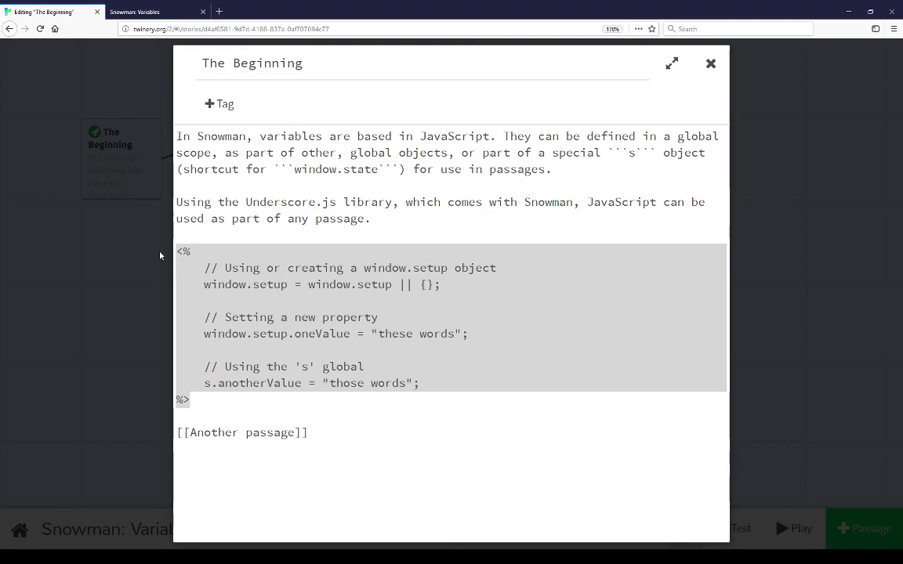
Highlight the window.setup, oneValue 'these words' and s.anotherValue code lines, then play the story.
{"action": "left_click", "coordinate": [205, 267]}
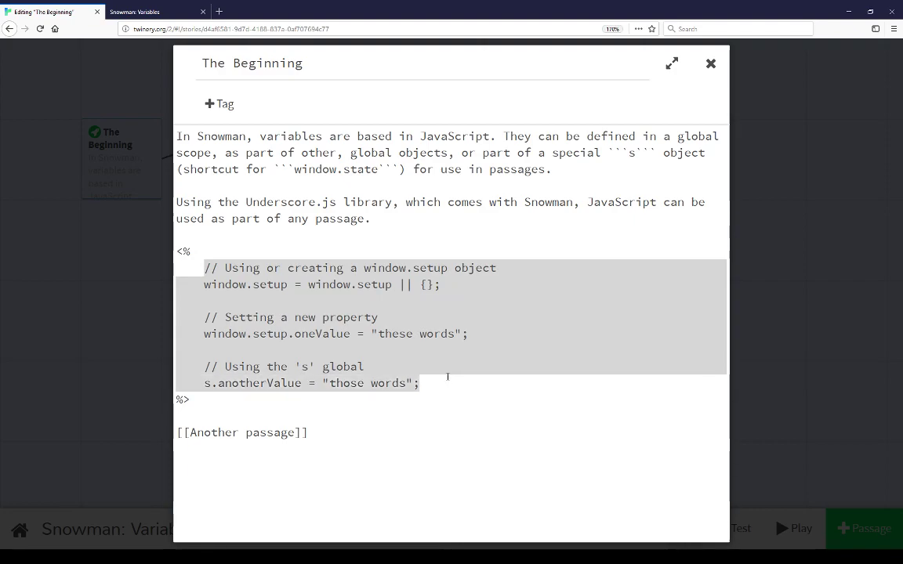
{"action": "left_click", "coordinate": [465, 284]}
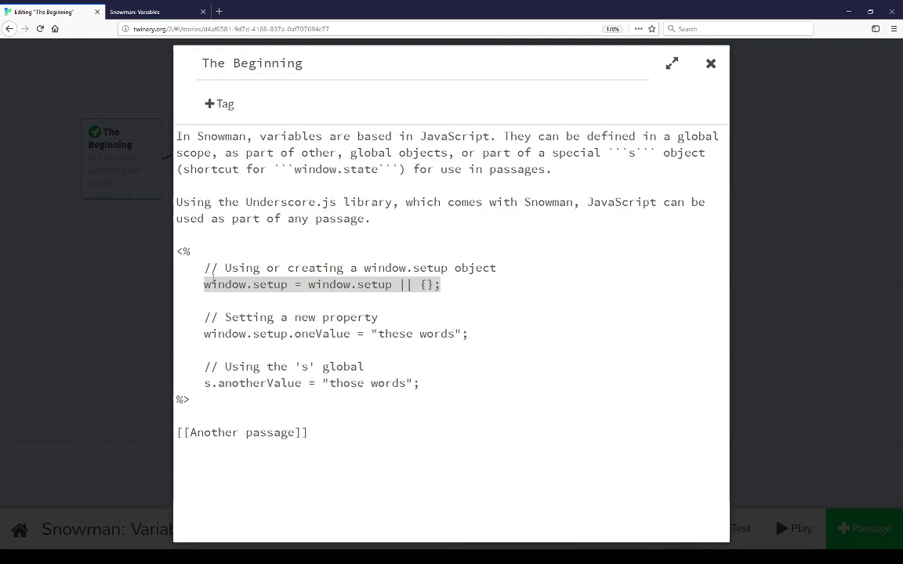
{"action": "left_click", "coordinate": [335, 284]}
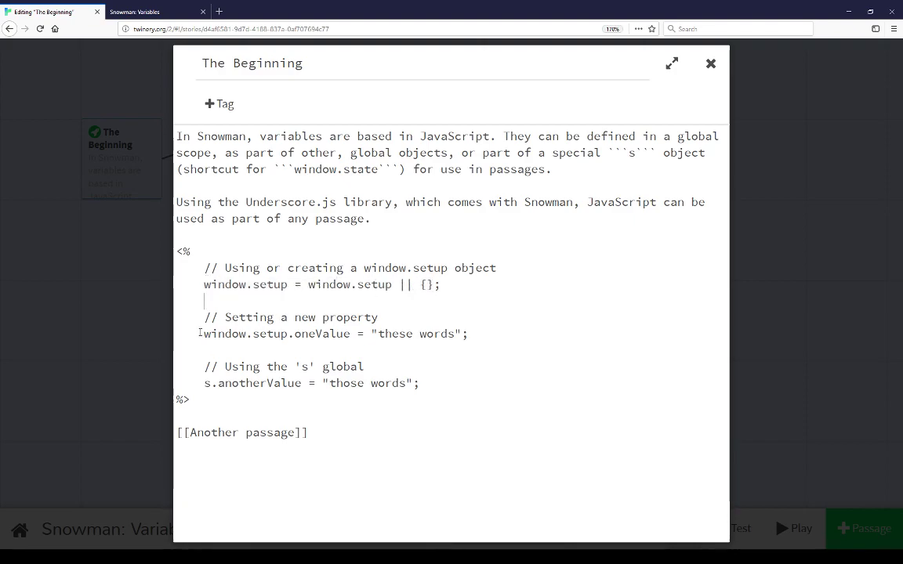
{"action": "triple_click", "coordinate": [334, 333]}
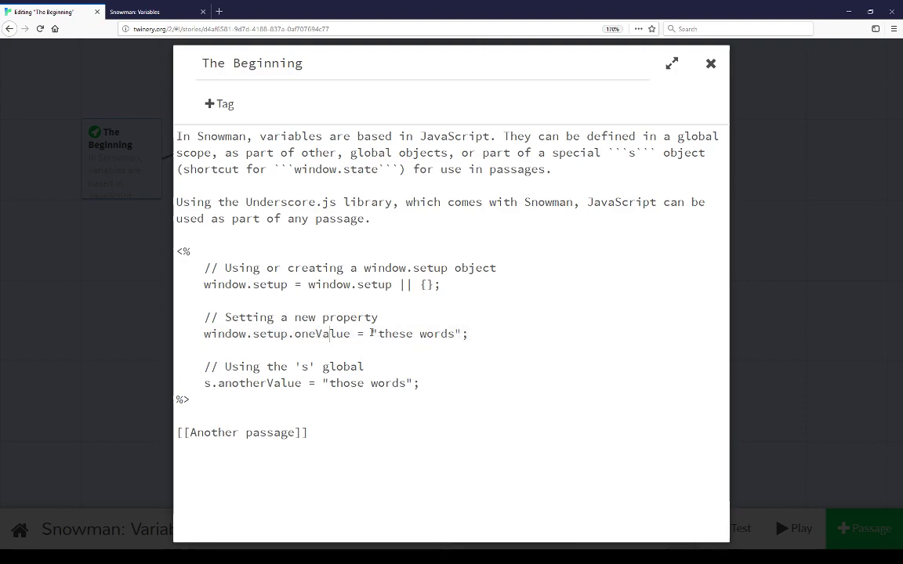
{"action": "double_click", "coordinate": [416, 333]}
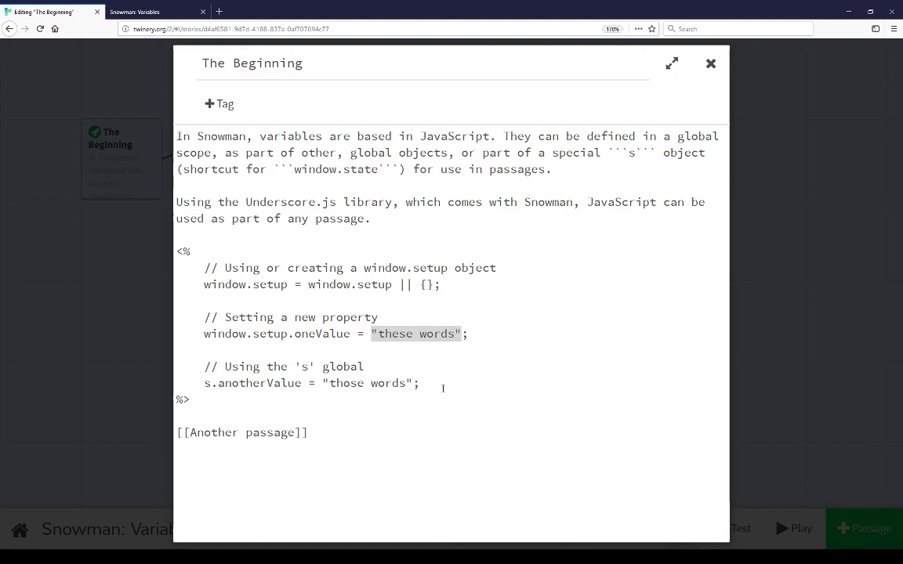
{"action": "left_click", "coordinate": [205, 383]}
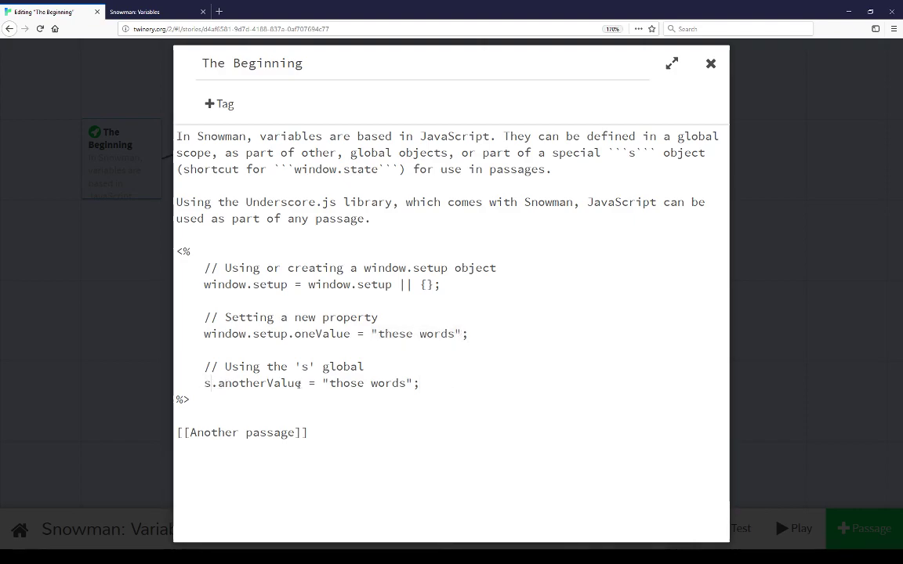
{"action": "left_click", "coordinate": [421, 383]}
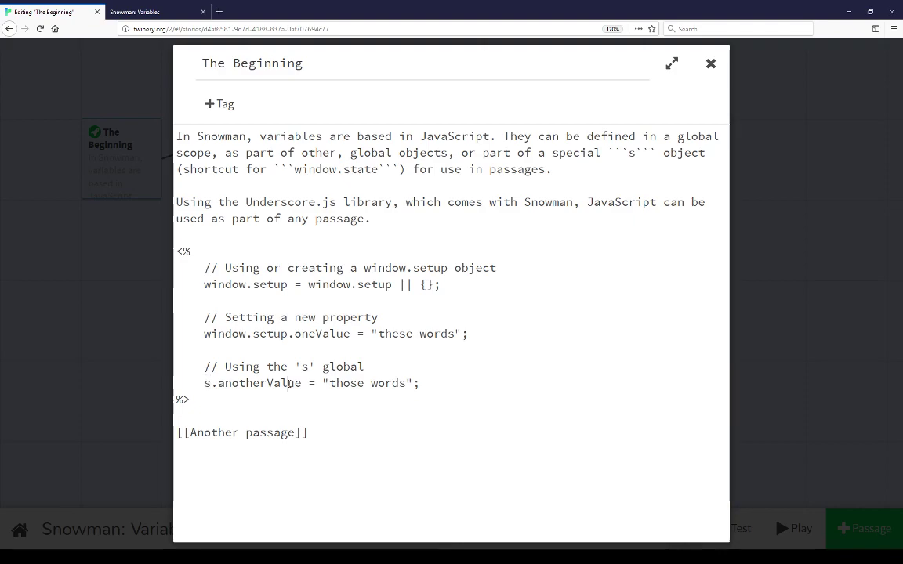
{"action": "mouse_move", "coordinate": [324, 363]}
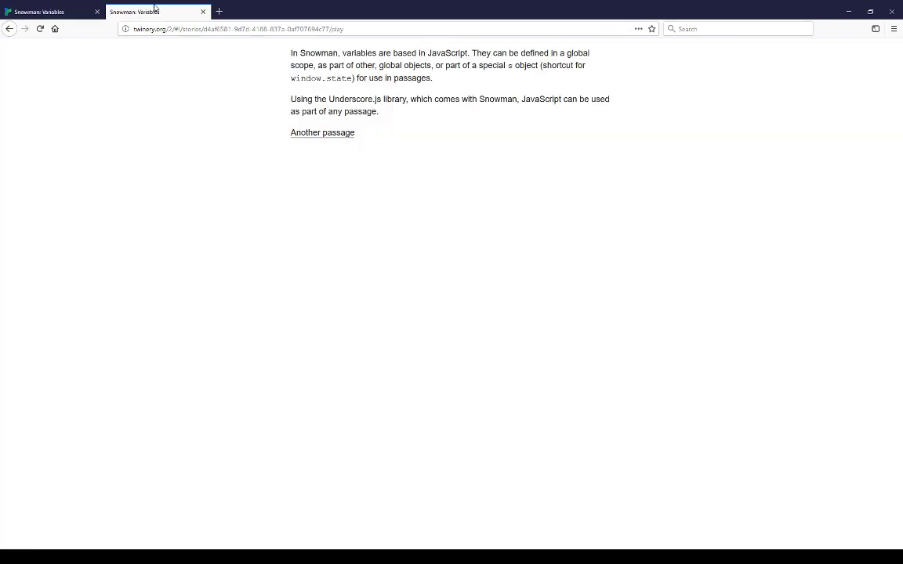
Follow the 'Another passage' link in the played story.
{"action": "left_click", "coordinate": [322, 132]}
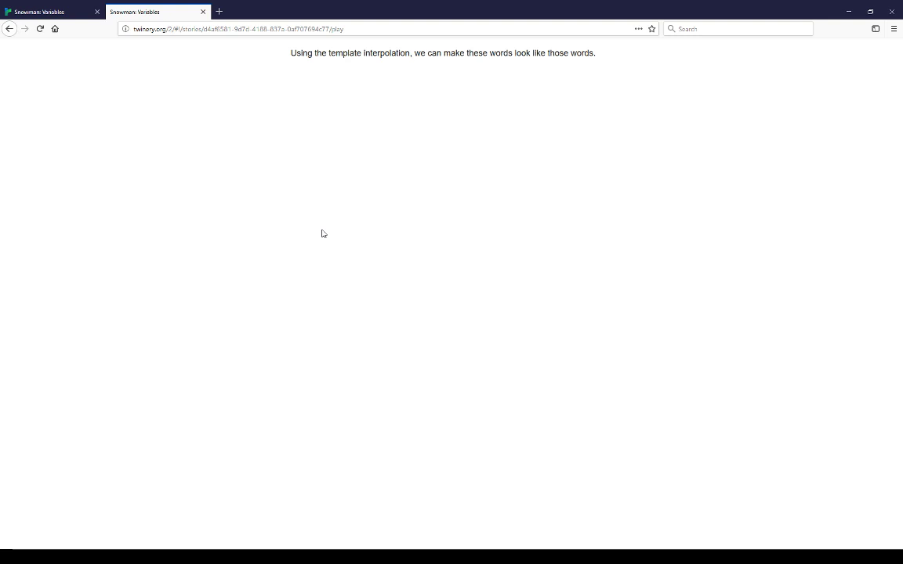
{"action": "mouse_move", "coordinate": [73, 44]}
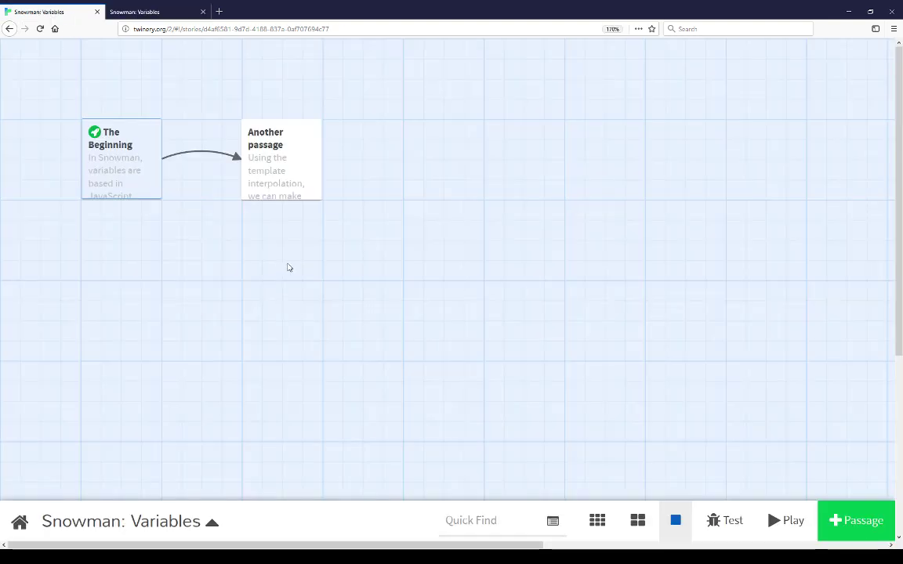
Select the Another passage box on the map and open its editor.
{"action": "left_click", "coordinate": [280, 161]}
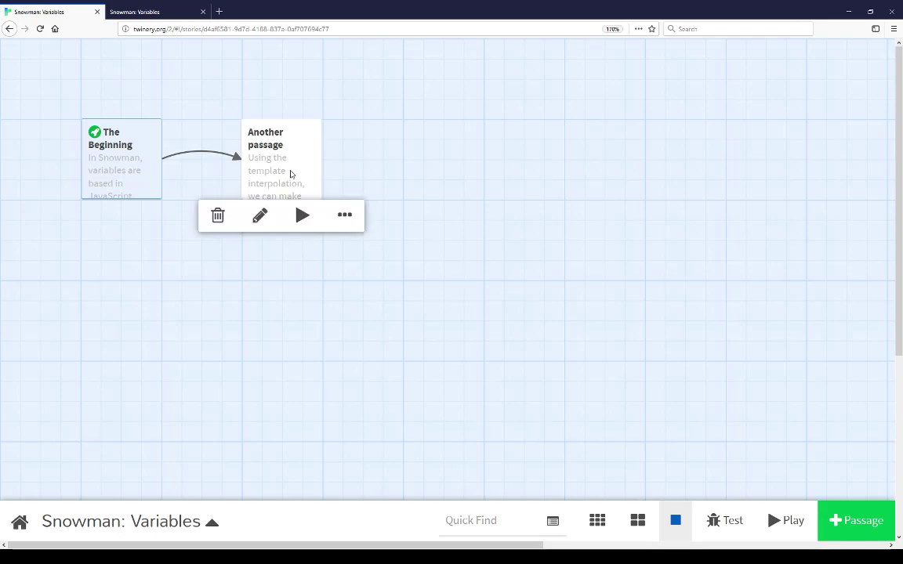
{"action": "left_click", "coordinate": [259, 216]}
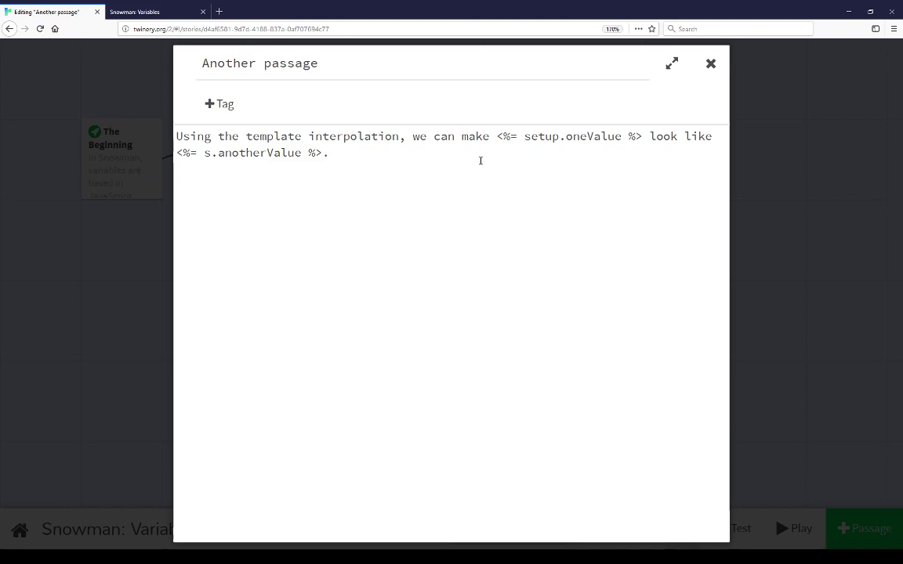
{"action": "mouse_move", "coordinate": [490, 188]}
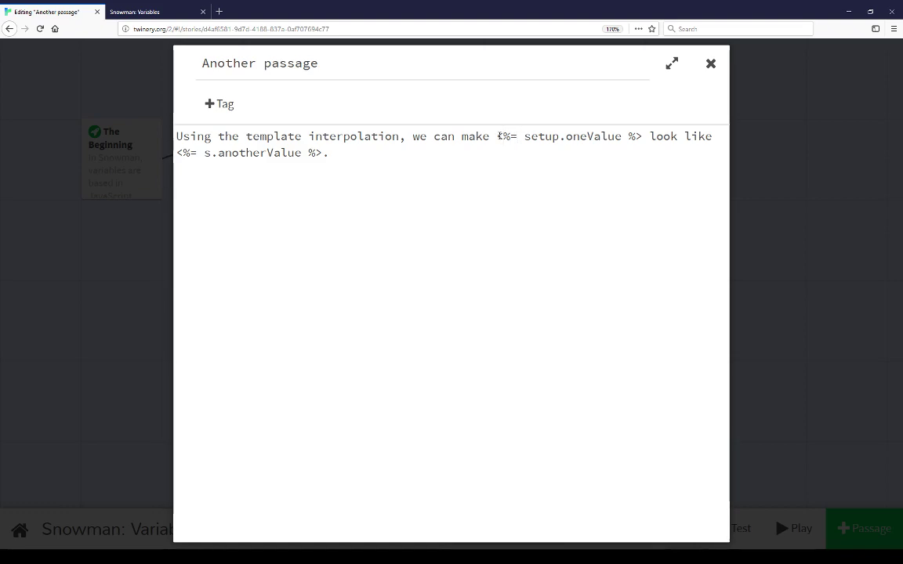
Highlight the setup.oneValue and s.anotherValue interpolation tags, then close the Another passage editor.
{"action": "double_click", "coordinate": [569, 136]}
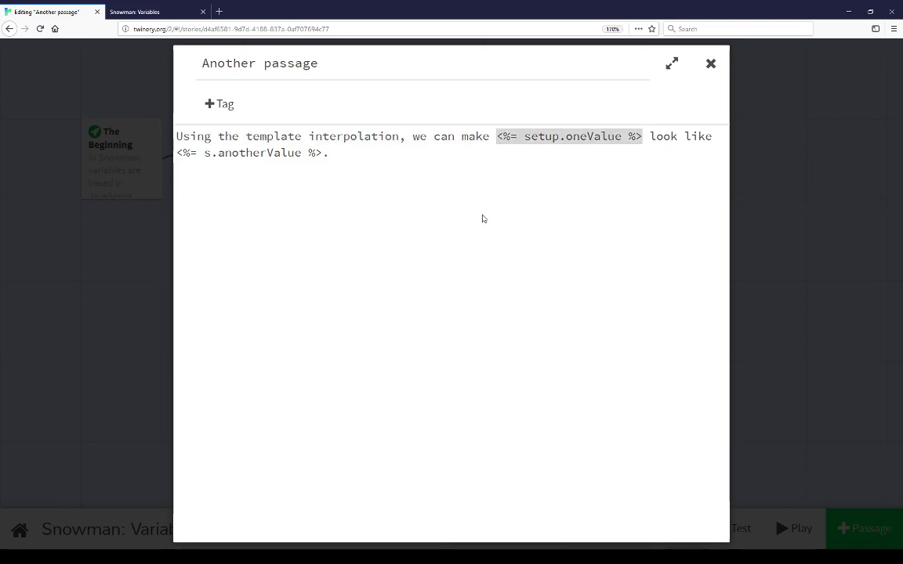
{"action": "left_click", "coordinate": [523, 136]}
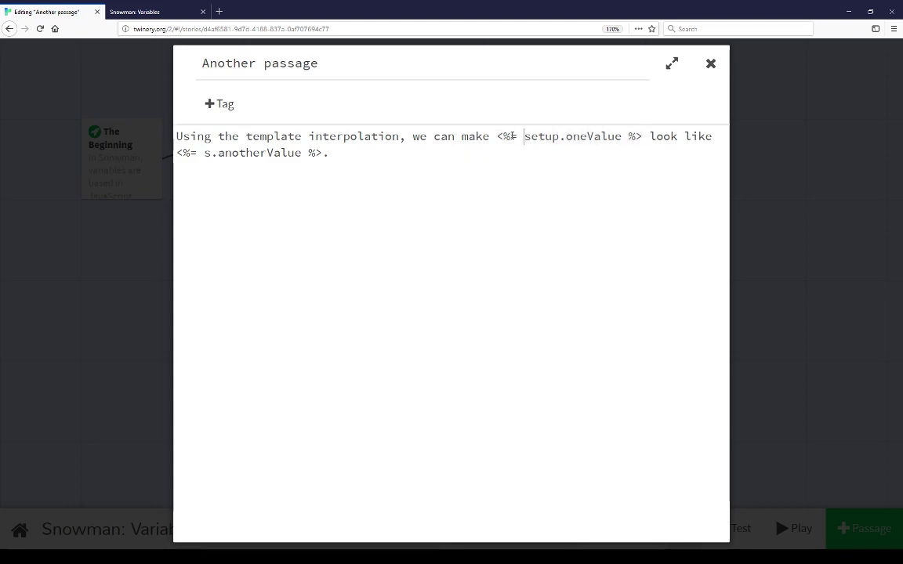
{"action": "double_click", "coordinate": [572, 135]}
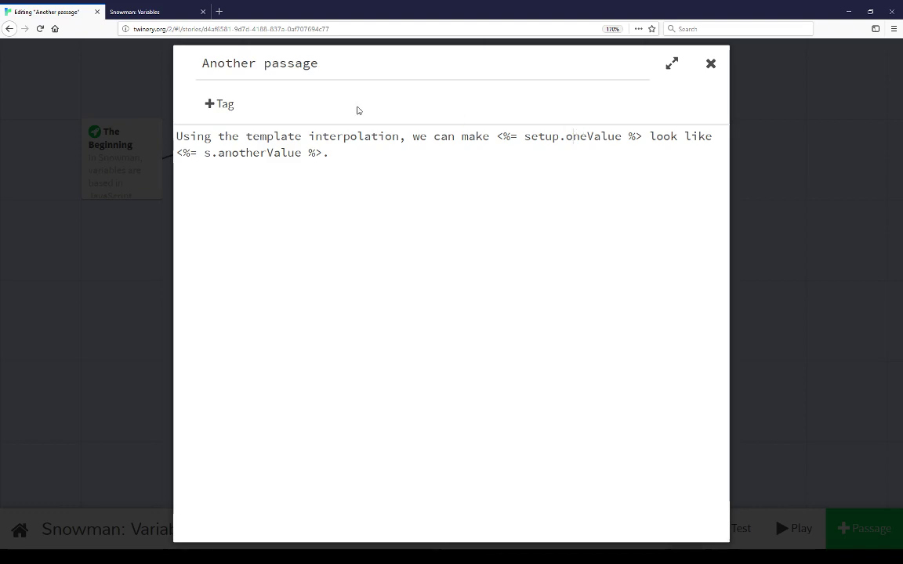
{"action": "double_click", "coordinate": [252, 152]}
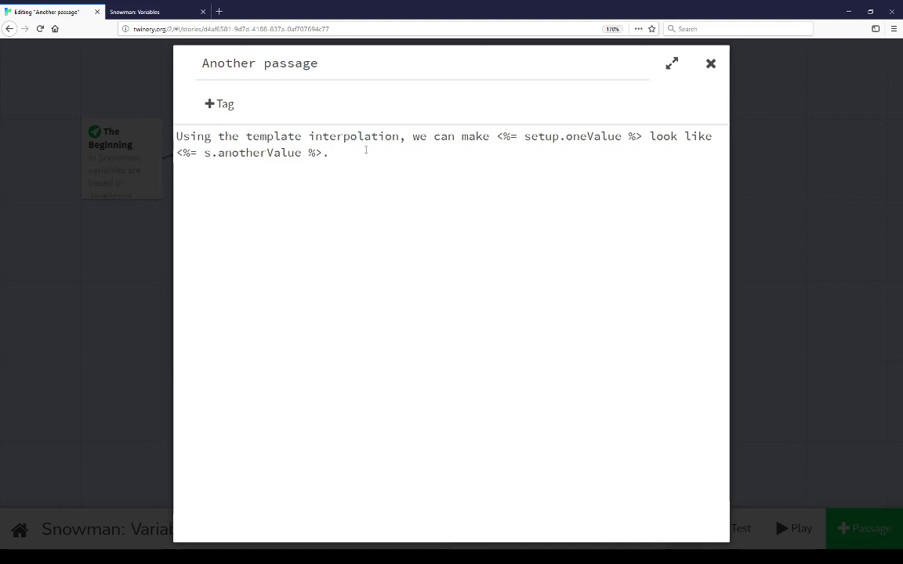
{"action": "left_click", "coordinate": [329, 153]}
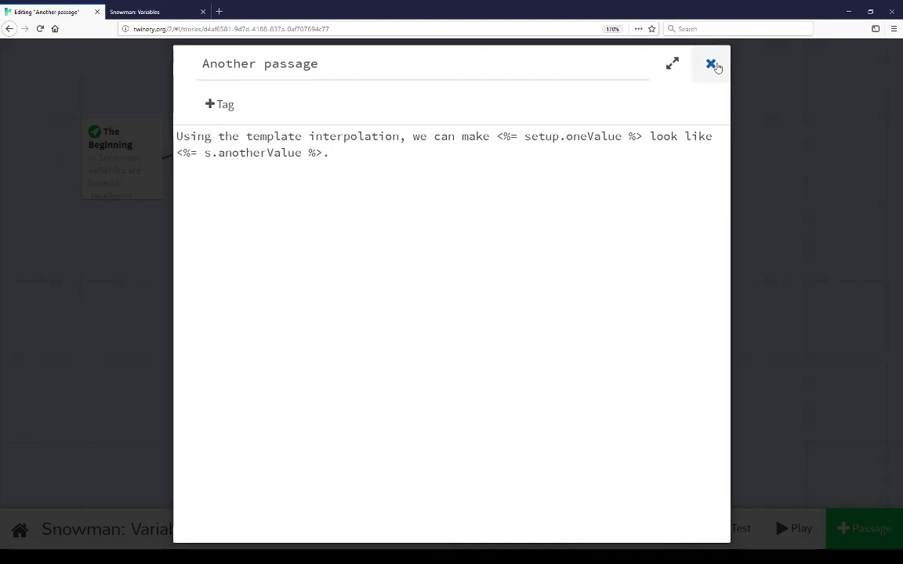
{"action": "left_click", "coordinate": [710, 64]}
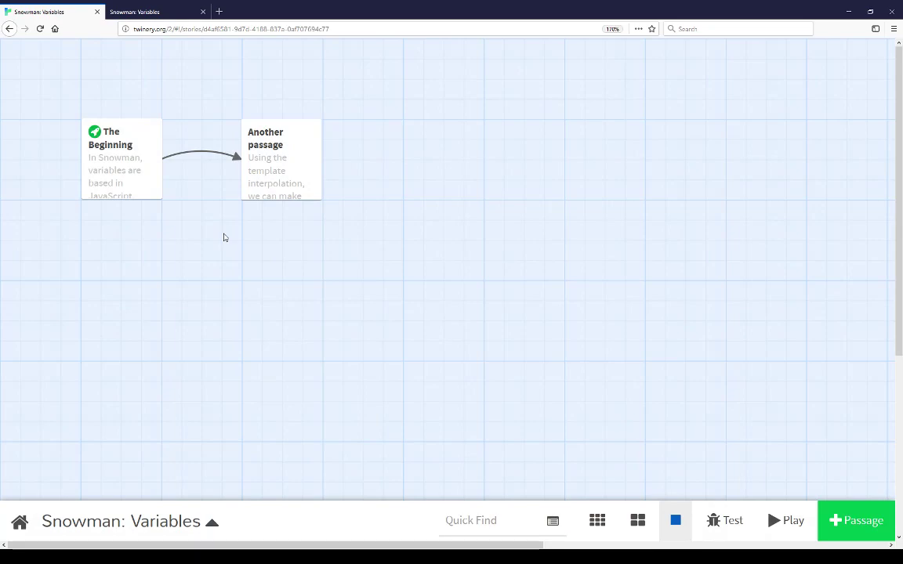